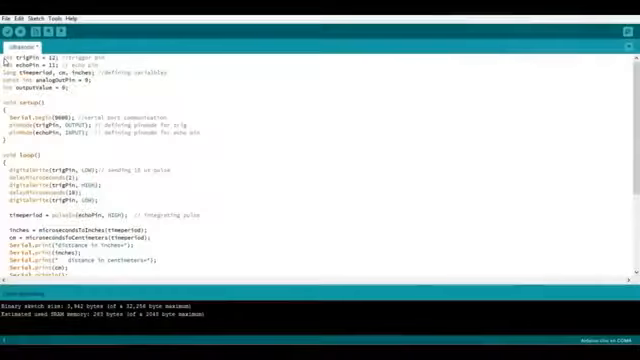
double_click(40, 60)
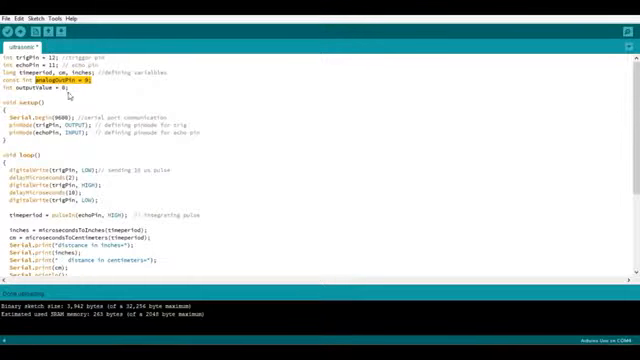
scroll("down", 3)
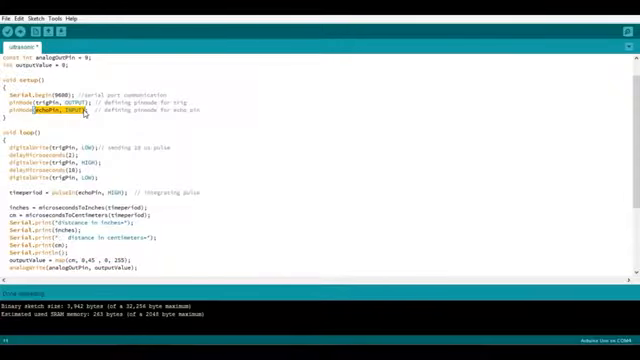
scroll("down", 3)
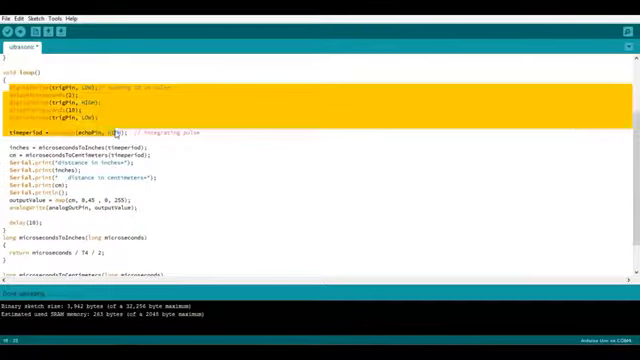